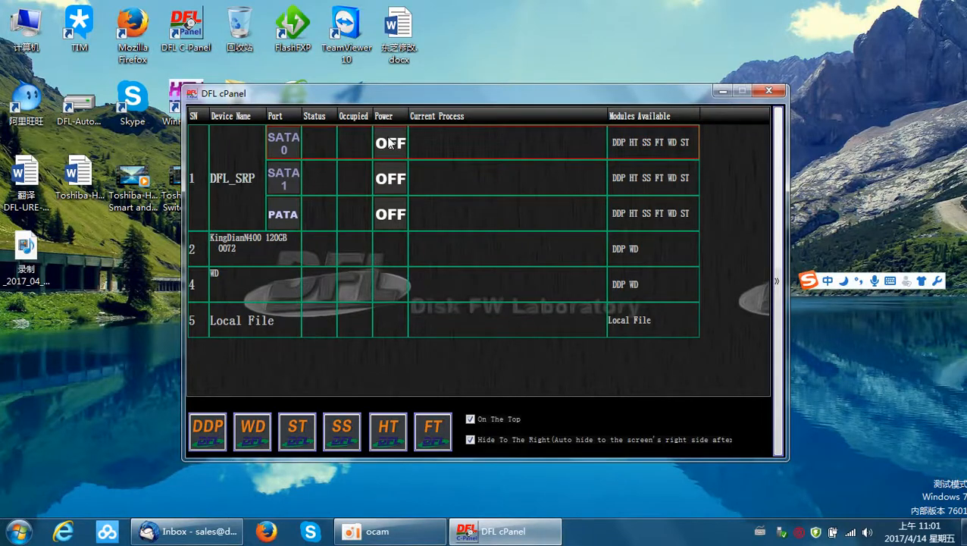
mouse_move(467, 67)
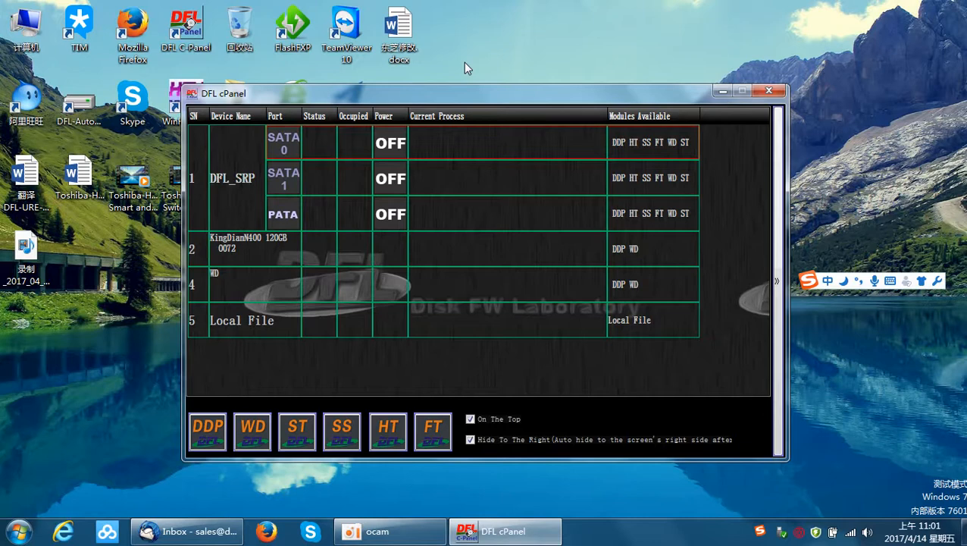
mouse_move(450, 96)
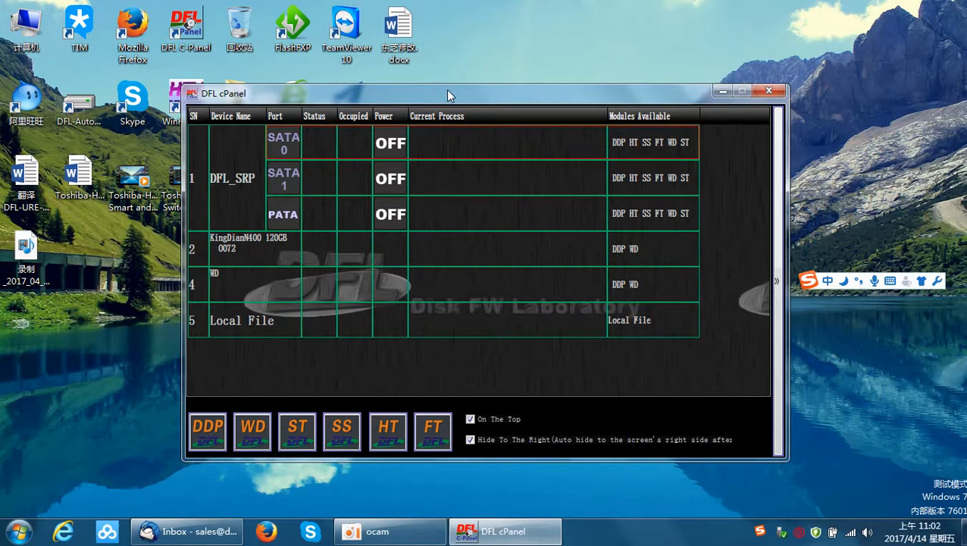
mouse_move(514, 48)
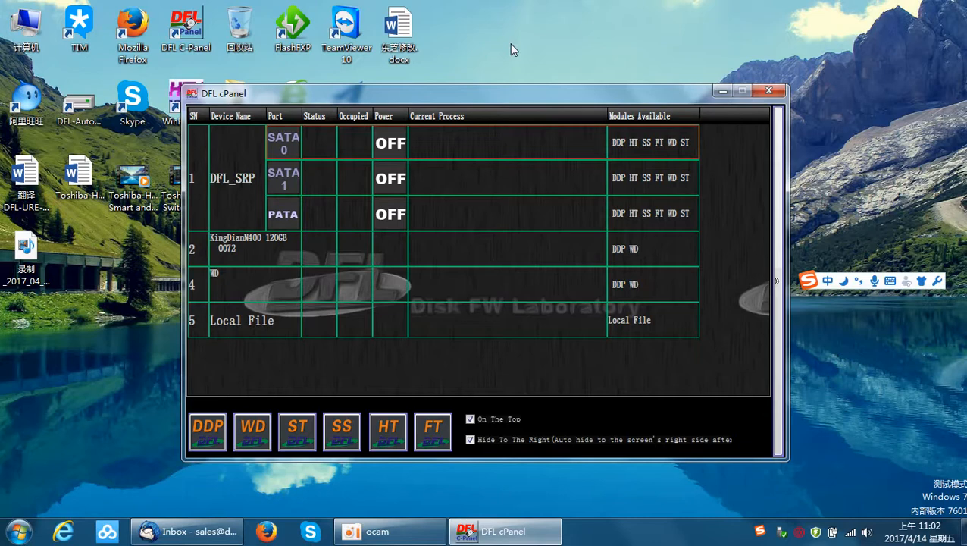
mouse_move(526, 68)
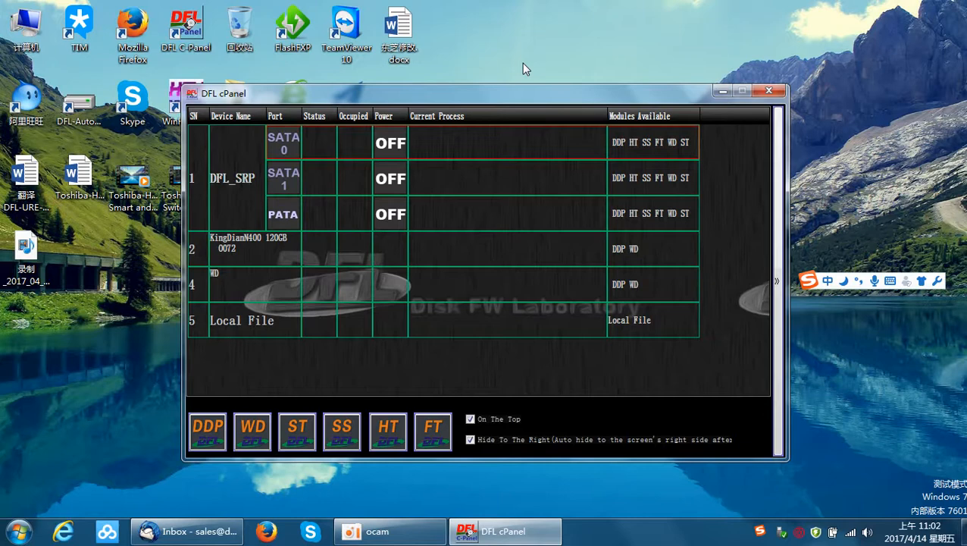
mouse_move(522, 71)
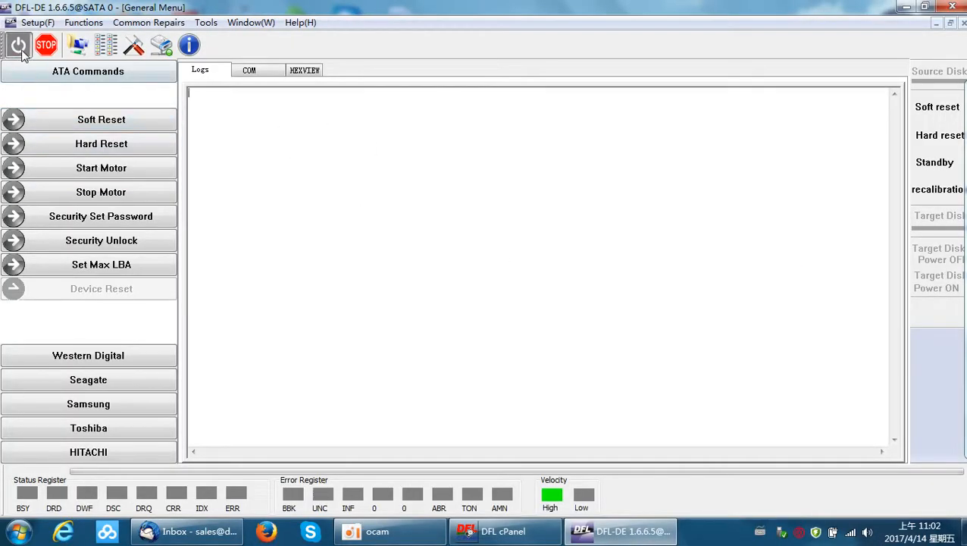
Power on the drive, then run Toshiba Clear G-List and Translator Operation with success logged.
click(18, 45)
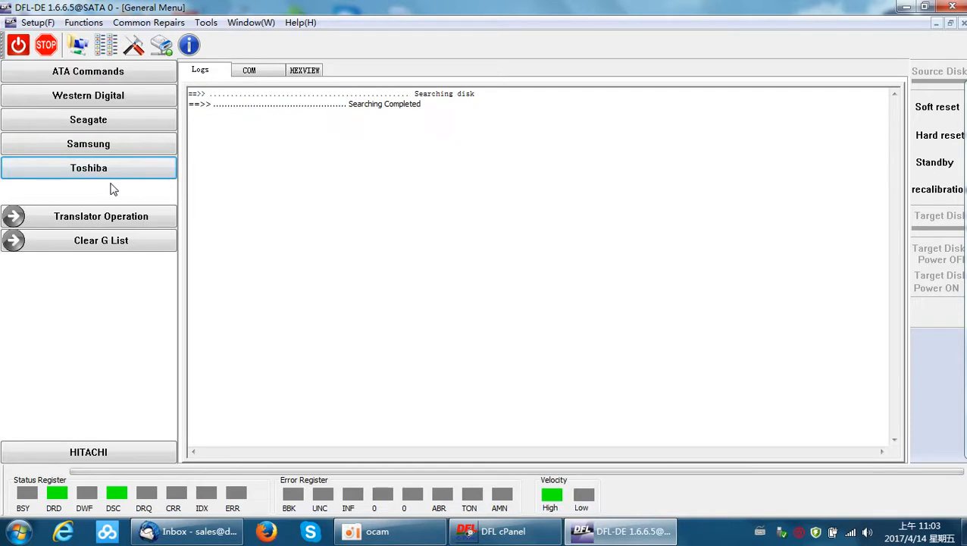
mouse_move(99, 279)
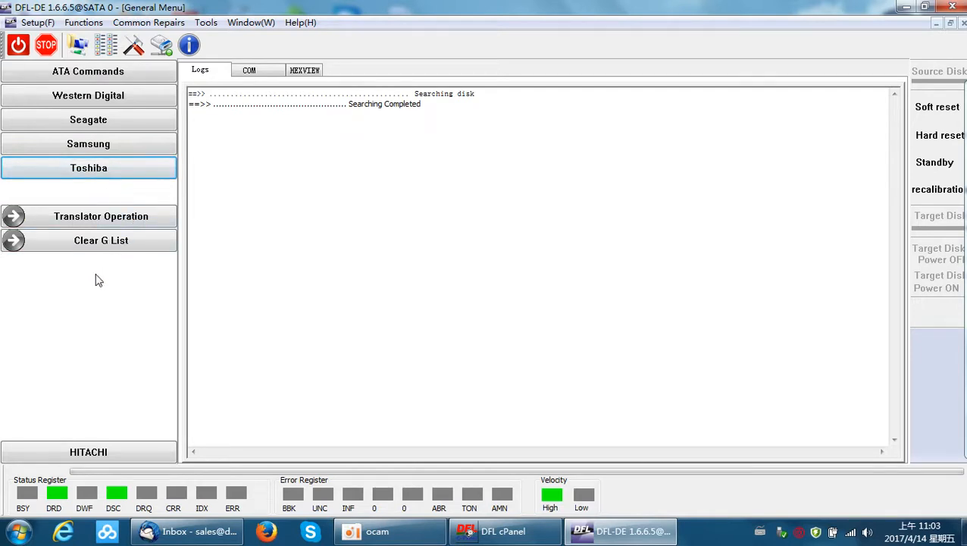
click(100, 240)
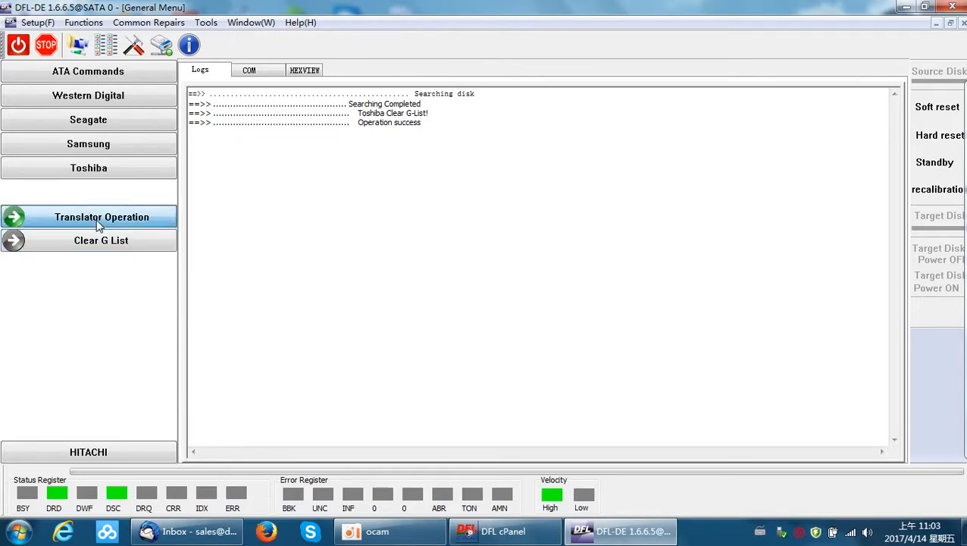
click(100, 215)
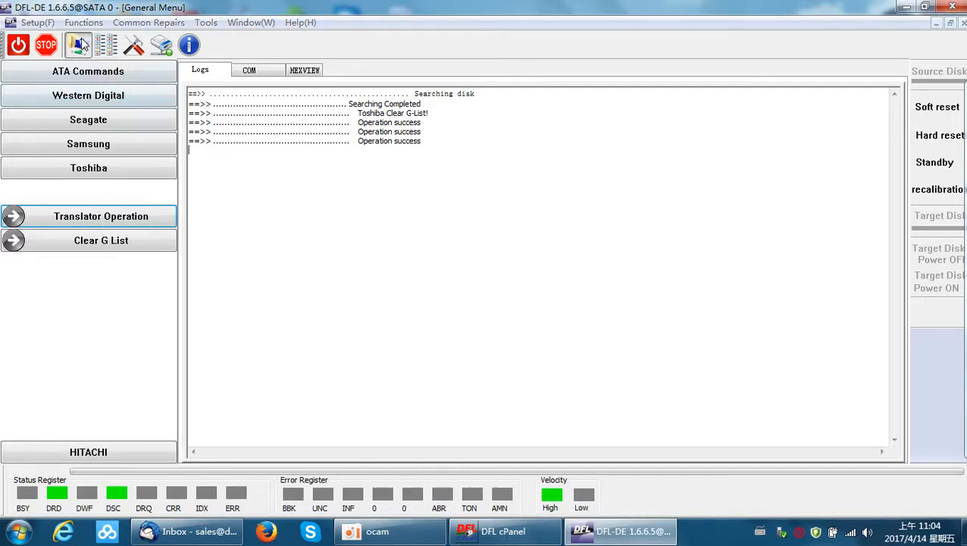
Start a new task from source SATA 0 and choose Disk Image as the task type.
click(79, 46)
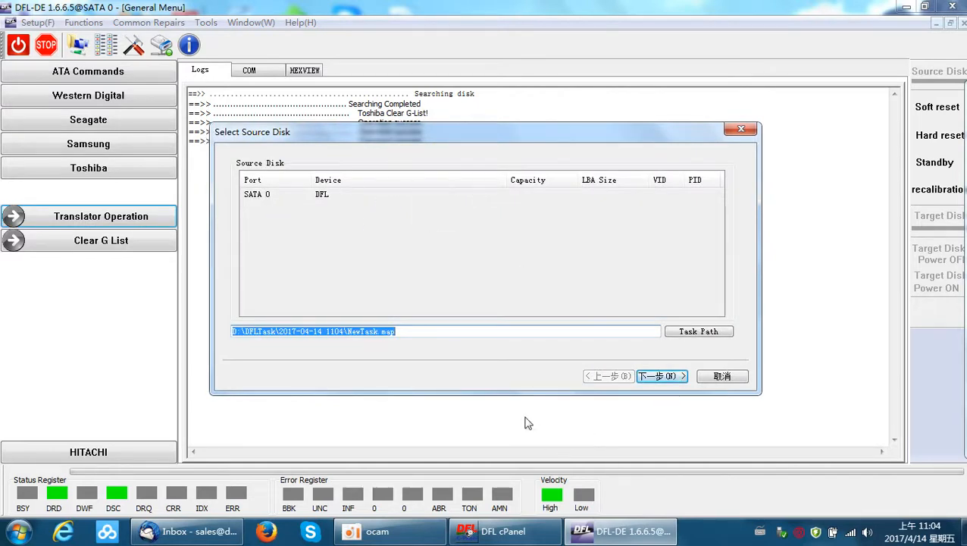
click(661, 376)
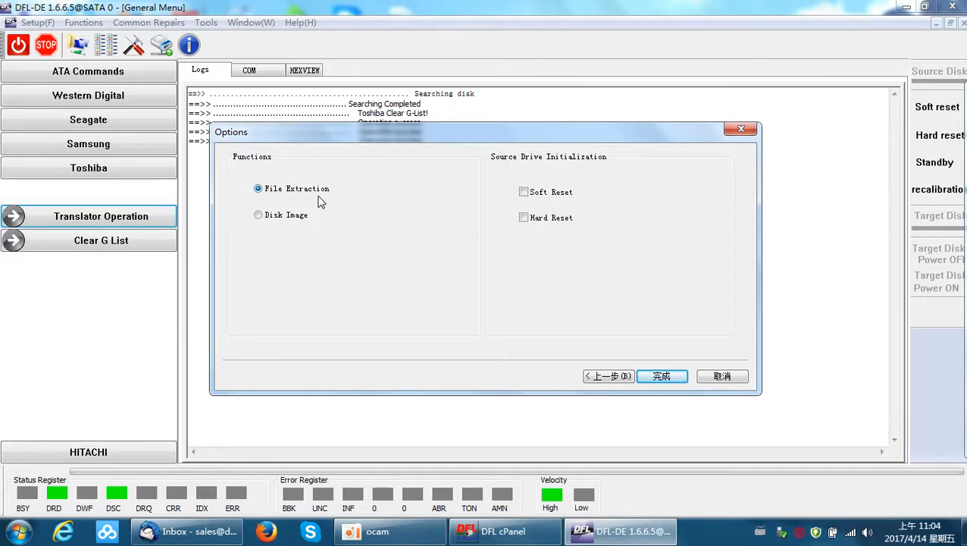
click(257, 215)
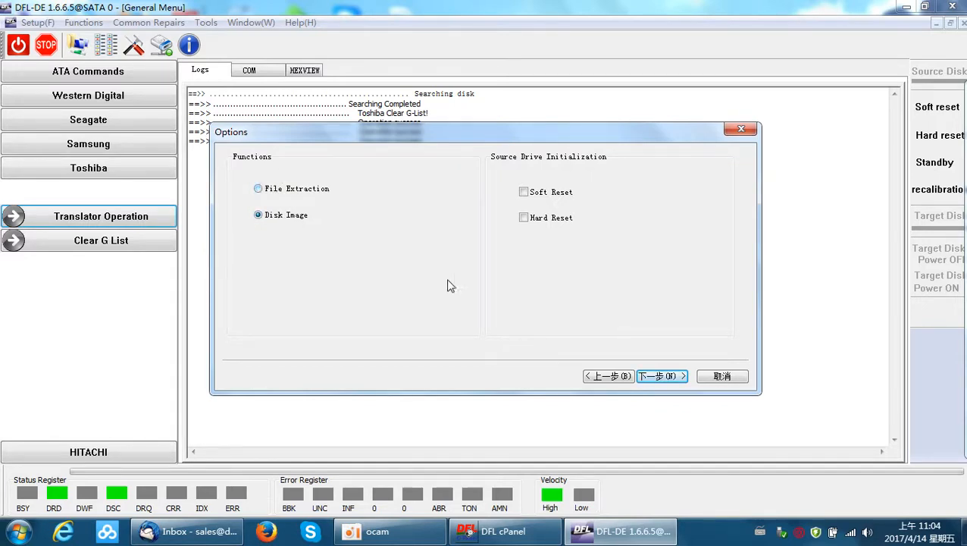
mouse_move(319, 306)
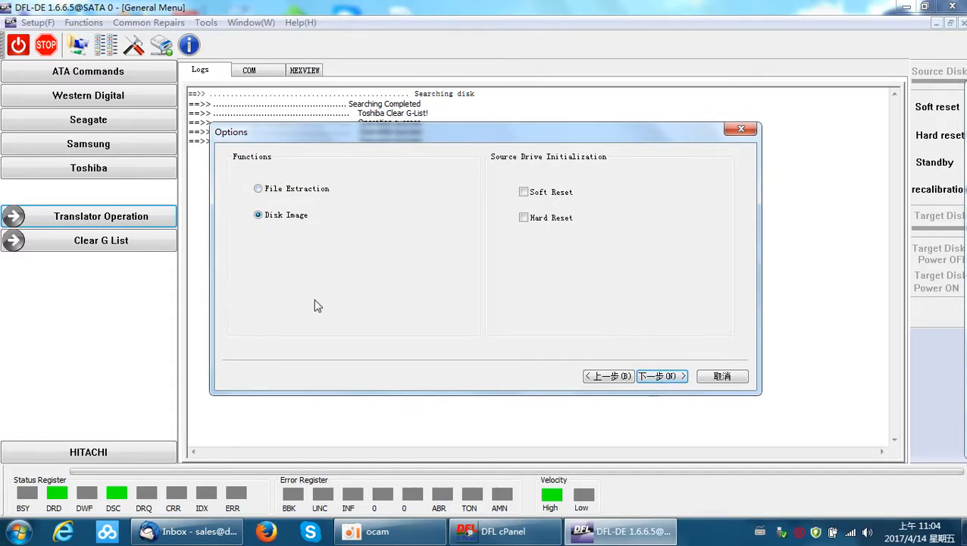
click(658, 376)
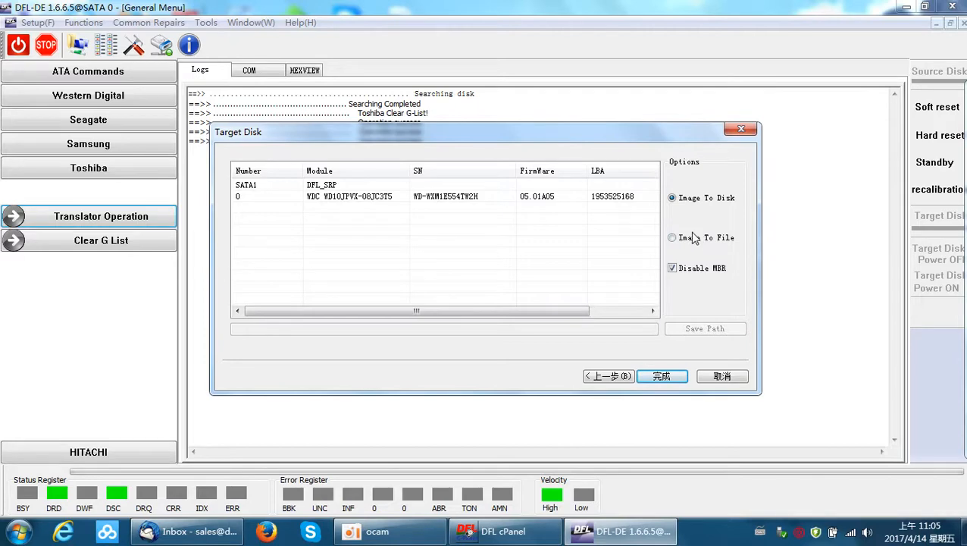
Target the image to DiskImage.img and finish setup for the Toshiba MK5076GSXN.
click(671, 236)
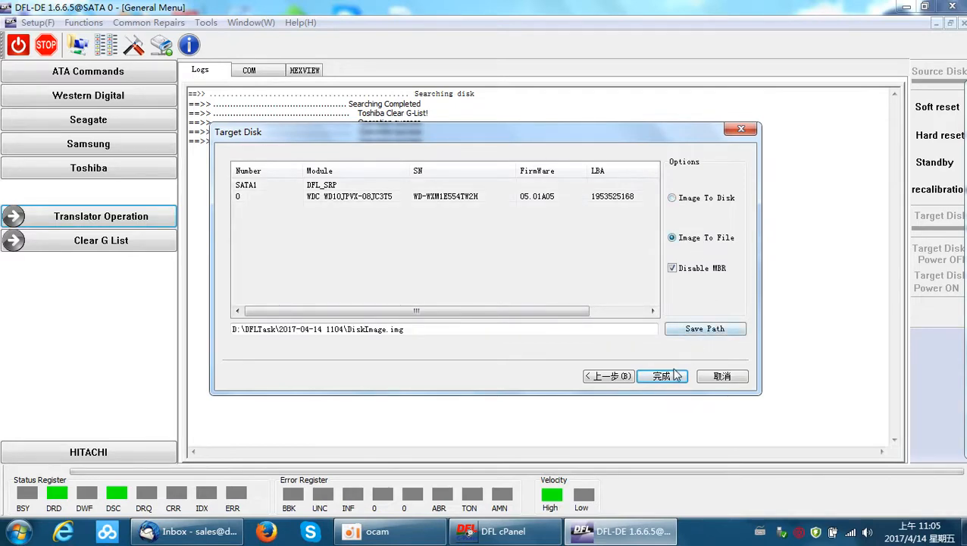
click(661, 376)
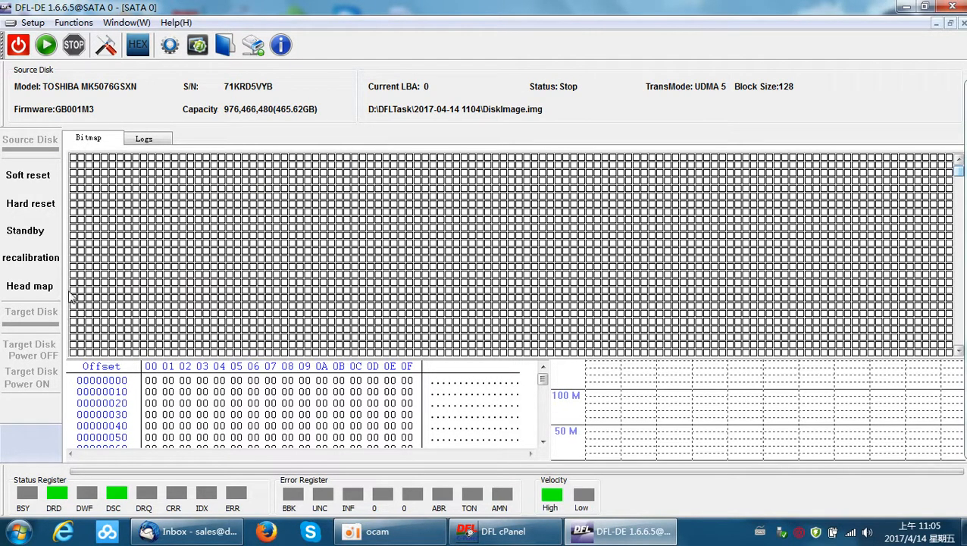
mouse_move(31, 285)
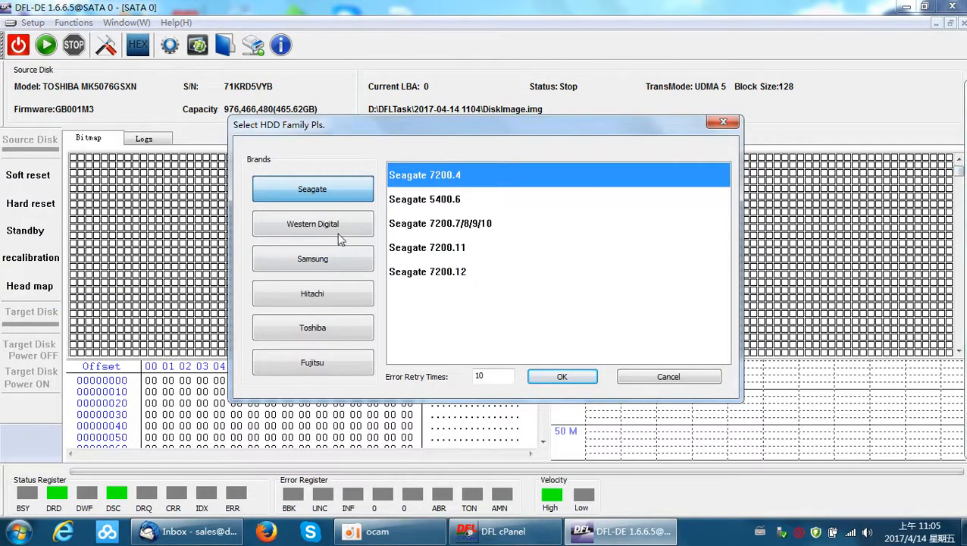
Select the Toshiba 32bit family, run head detection and read 'head count:4' in the log.
click(312, 328)
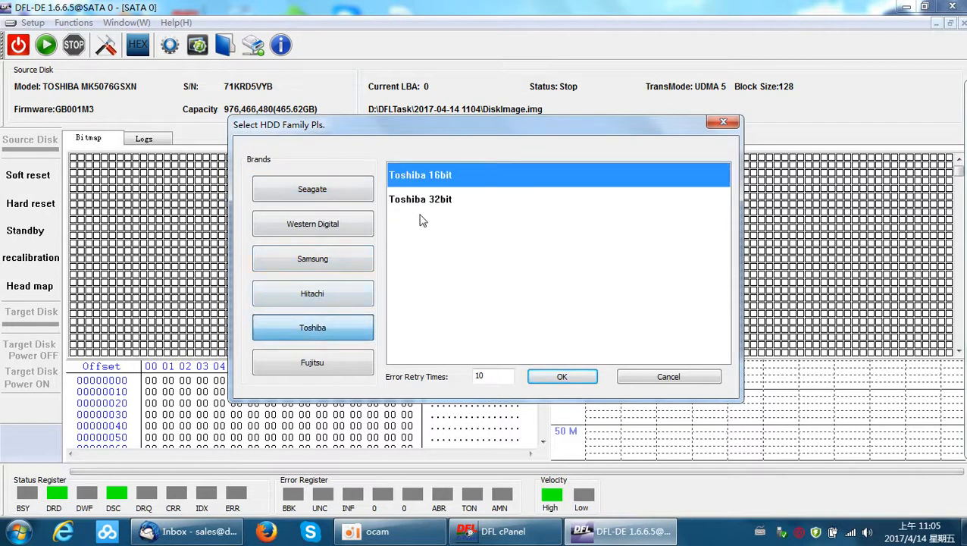
click(420, 198)
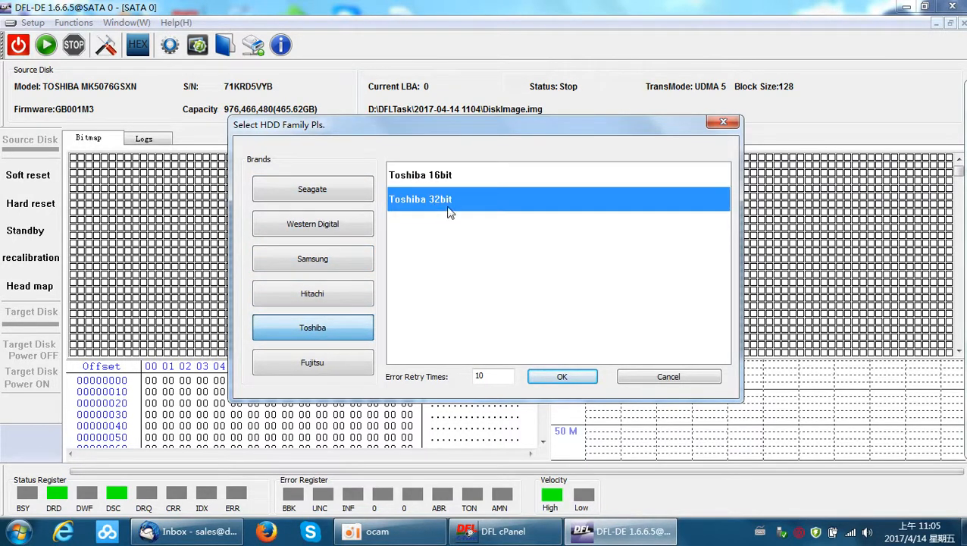
click(561, 376)
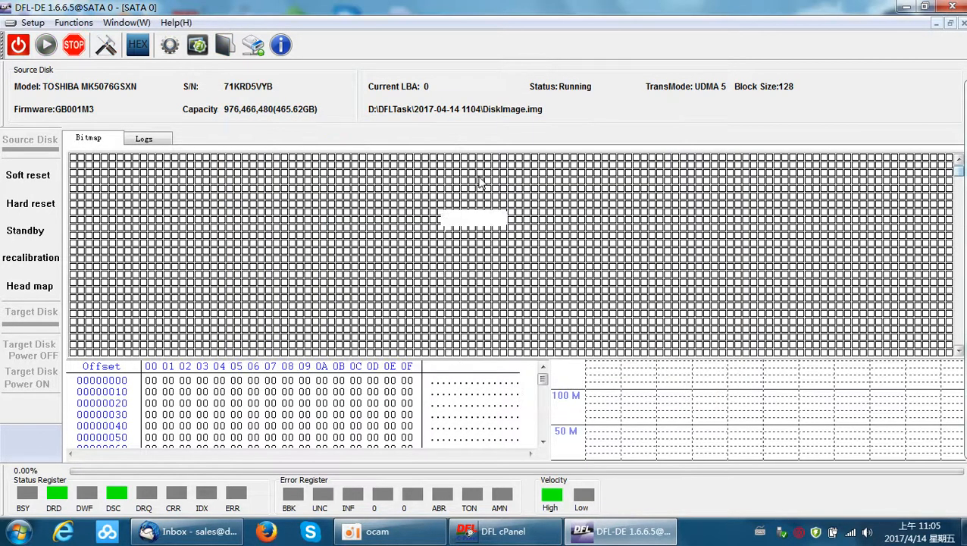
click(144, 138)
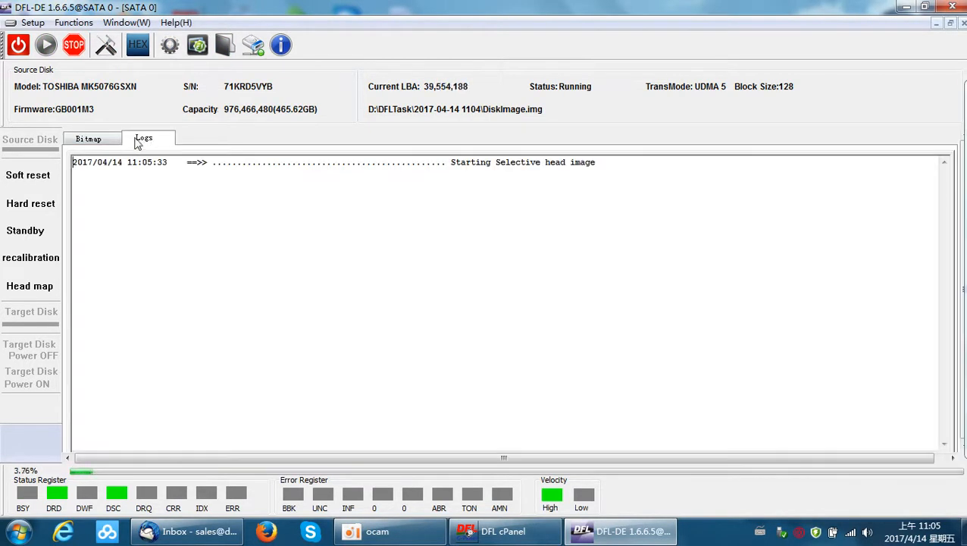
click(90, 138)
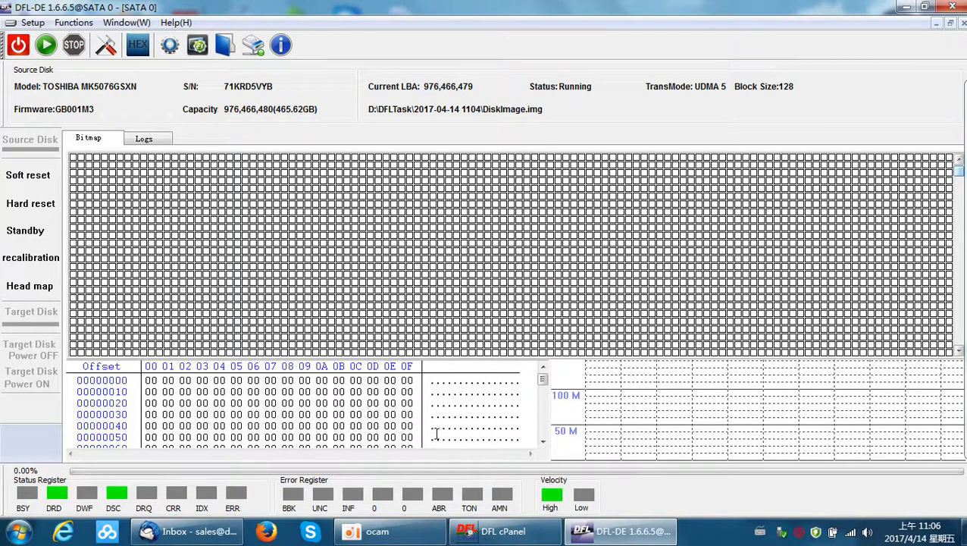
click(142, 138)
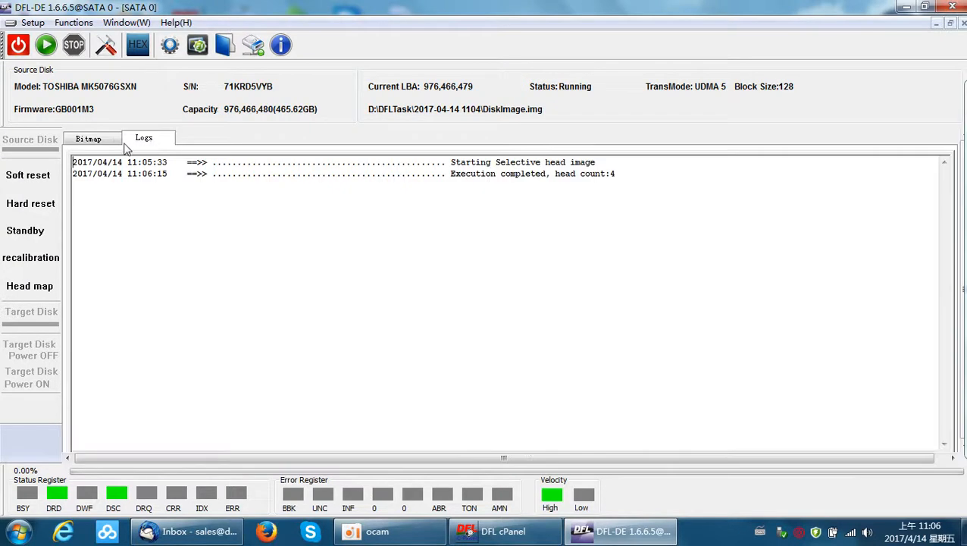
mouse_move(513, 176)
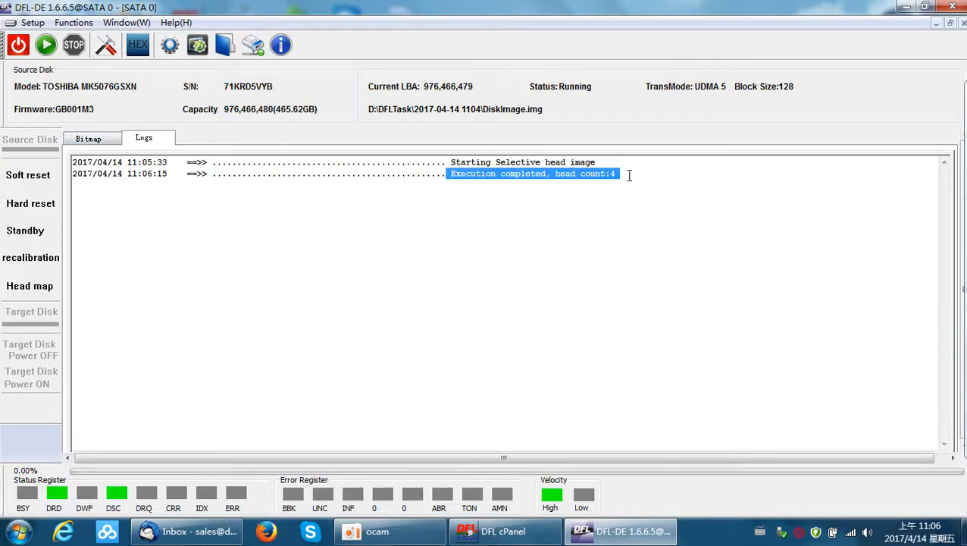
mouse_move(557, 188)
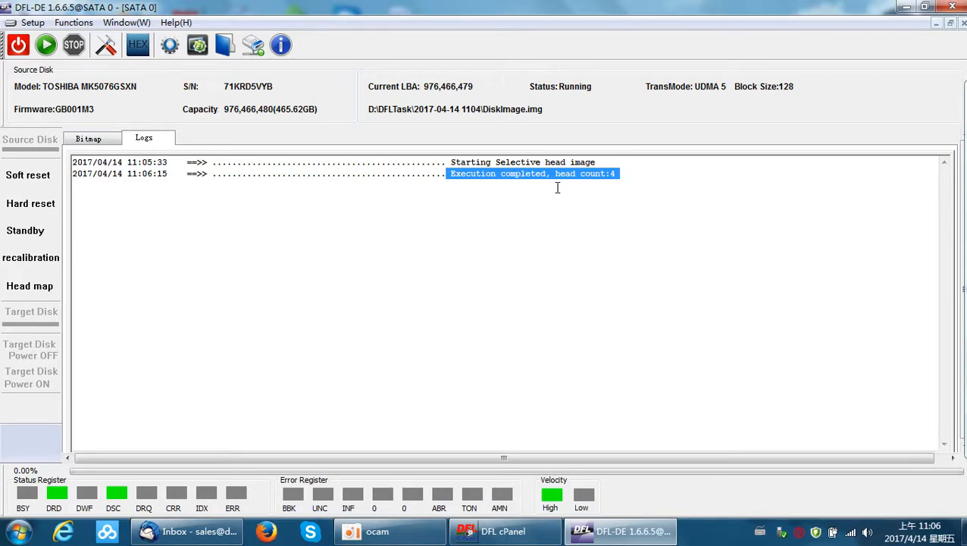
mouse_move(107, 46)
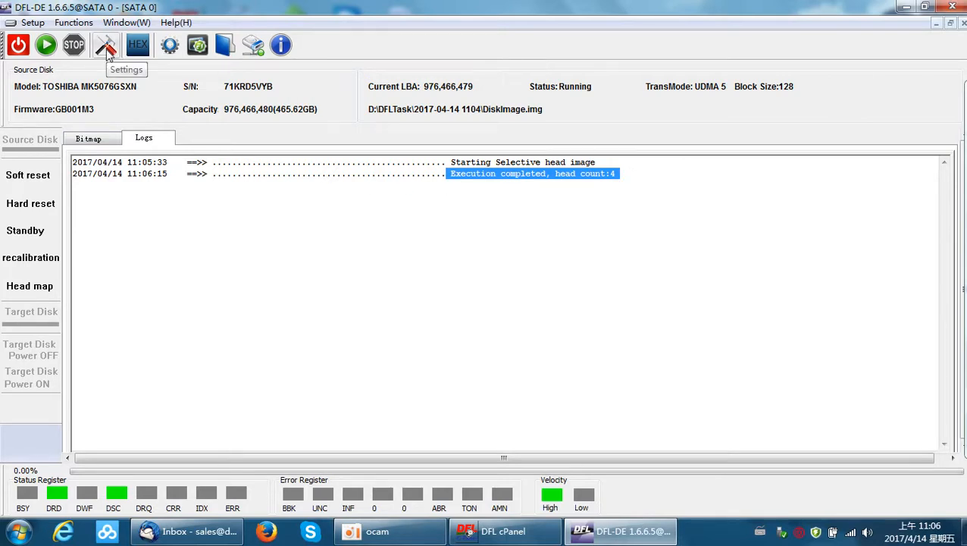
Bring up the basic image settings showing LBA range 0 to 976466480.
click(107, 45)
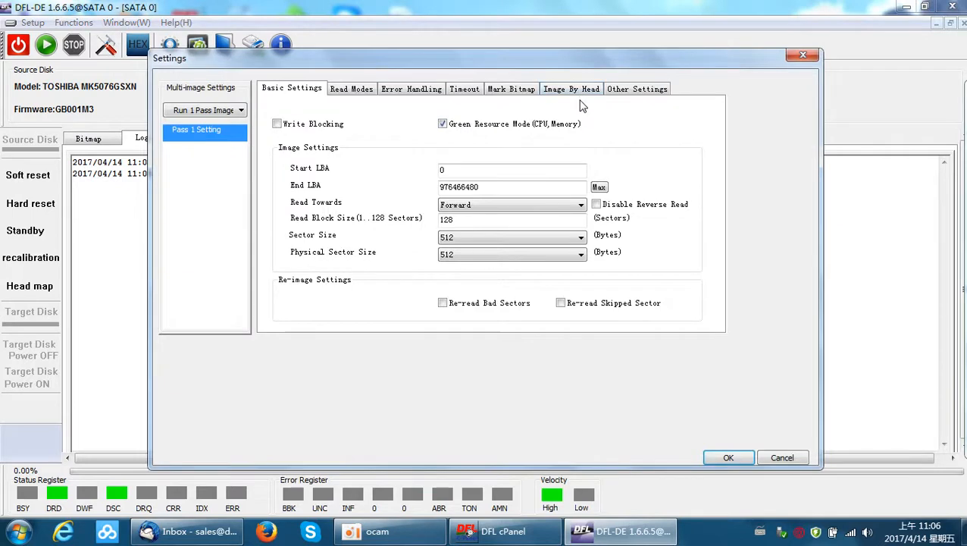
In Image By Head, leave only Head 0 selected and apply.
click(572, 88)
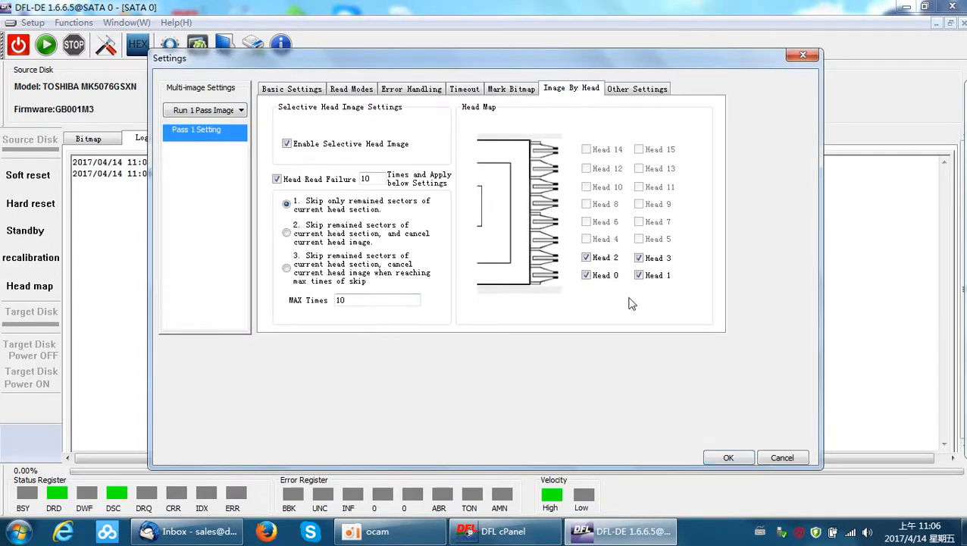
click(585, 258)
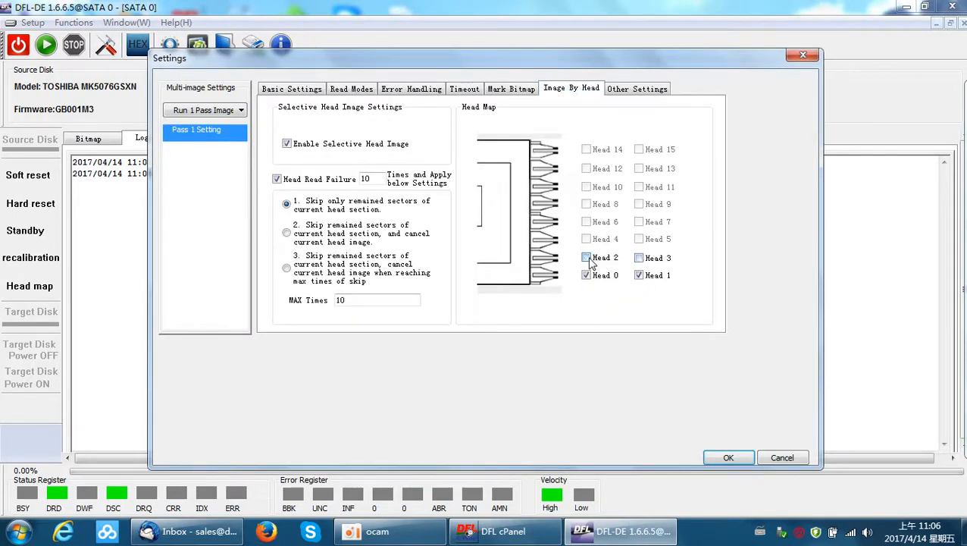
click(585, 258)
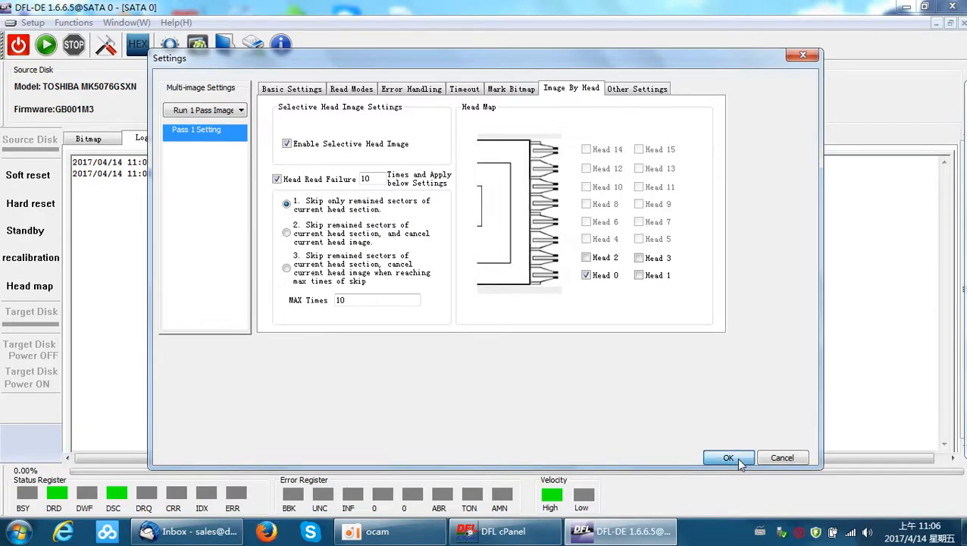
click(728, 458)
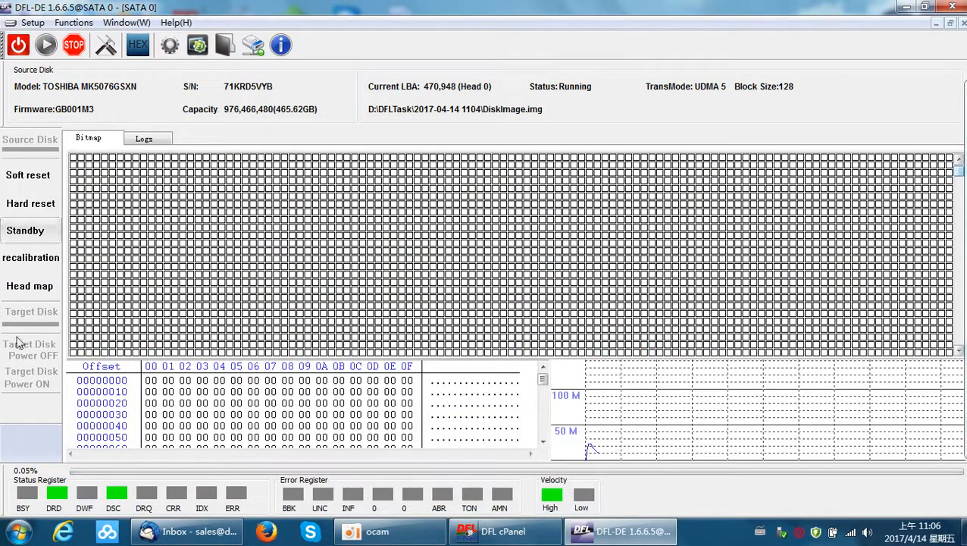
mouse_move(492, 134)
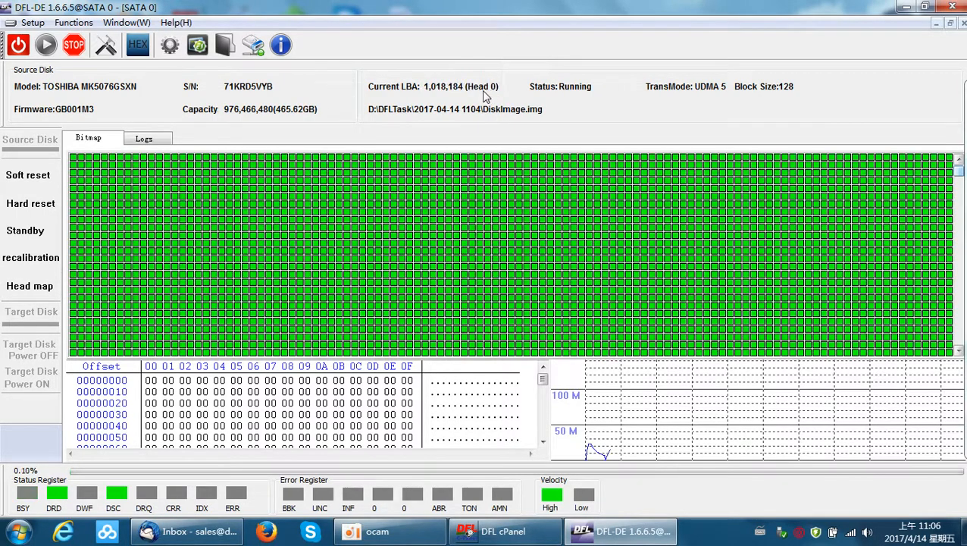
Let head 0 imaging advance, then bring up the Window menu.
click(73, 45)
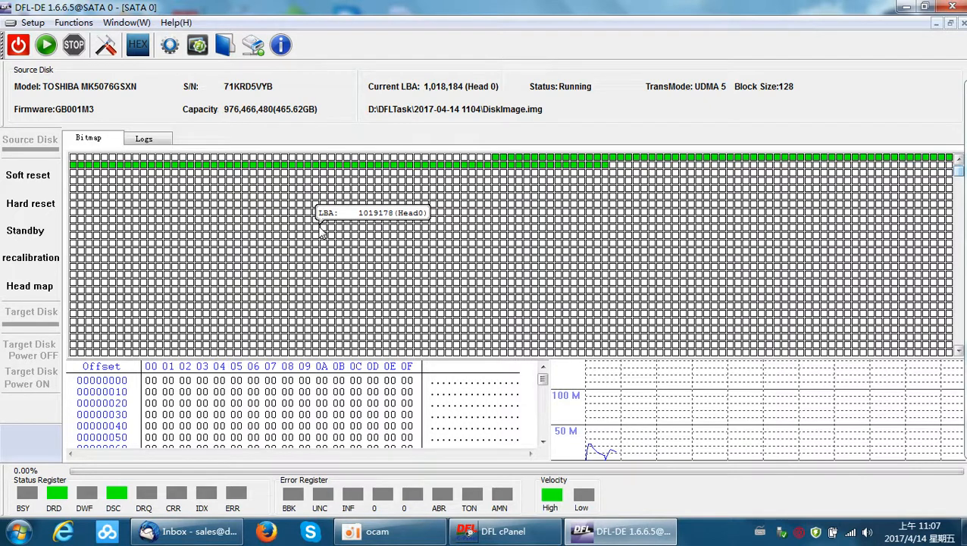
click(125, 22)
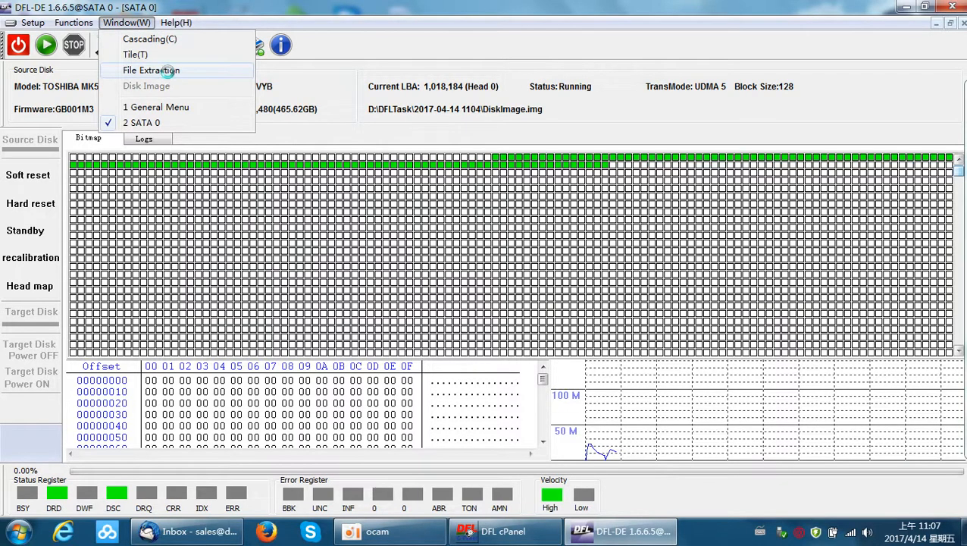
Switch to the File Extraction window showing the DFL-Device tree.
click(151, 70)
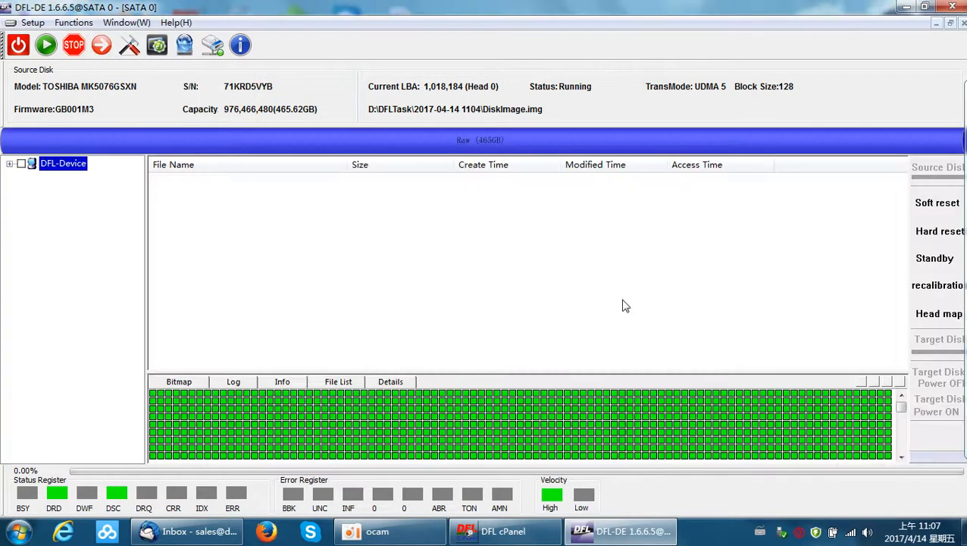
mouse_move(139, 122)
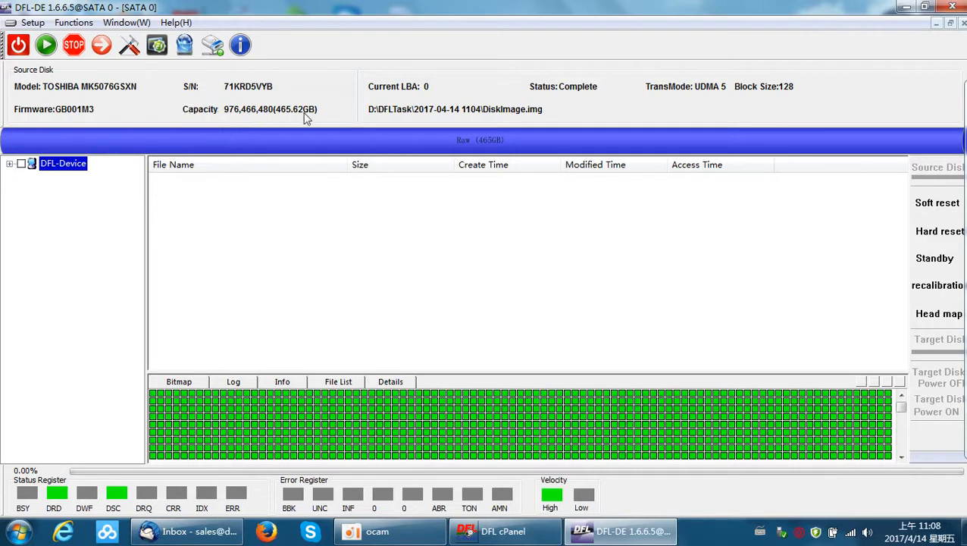
mouse_move(252, 129)
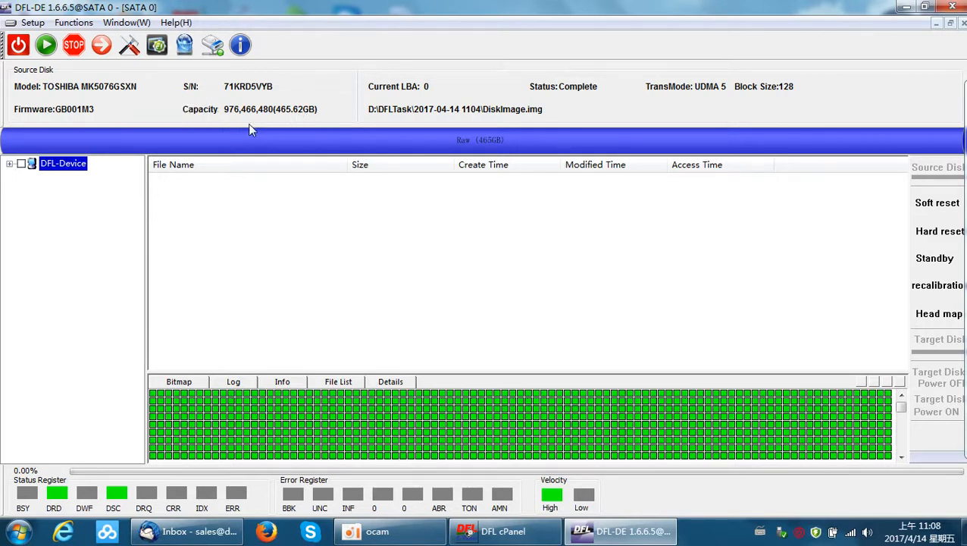
mouse_move(124, 246)
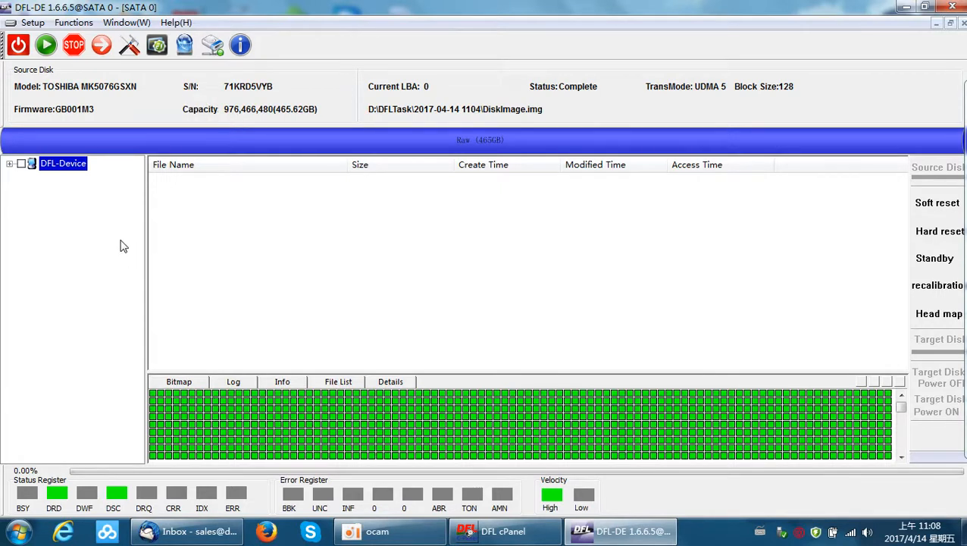
mouse_move(97, 112)
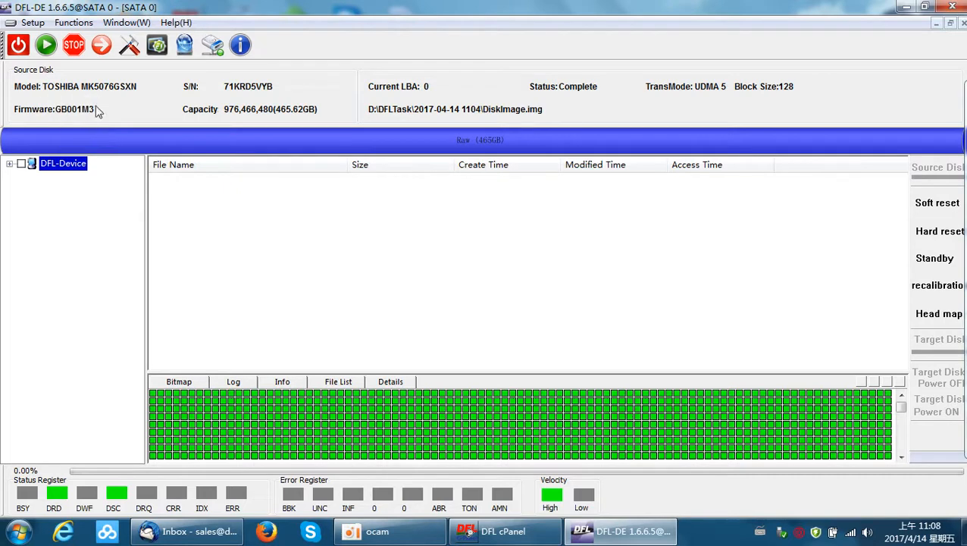
mouse_move(112, 111)
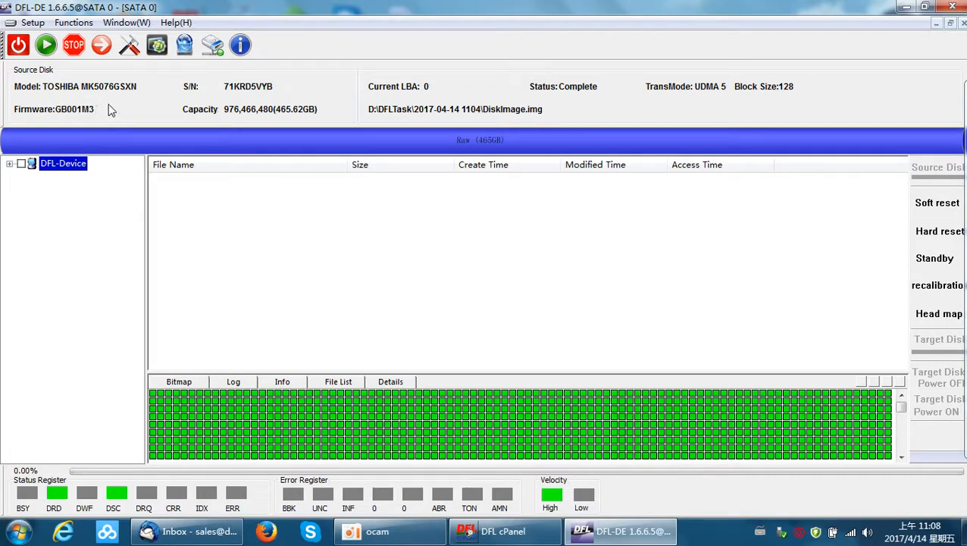